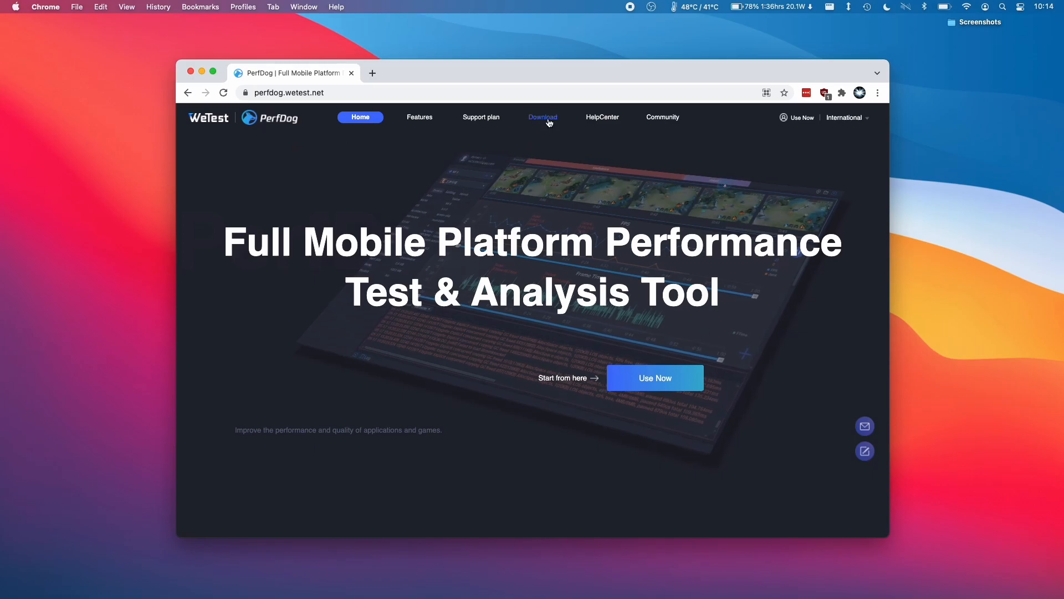
# Start the PerfDog macOS .dmg download from the site's Download page and close the extra tab.
pyautogui.click(542, 117)
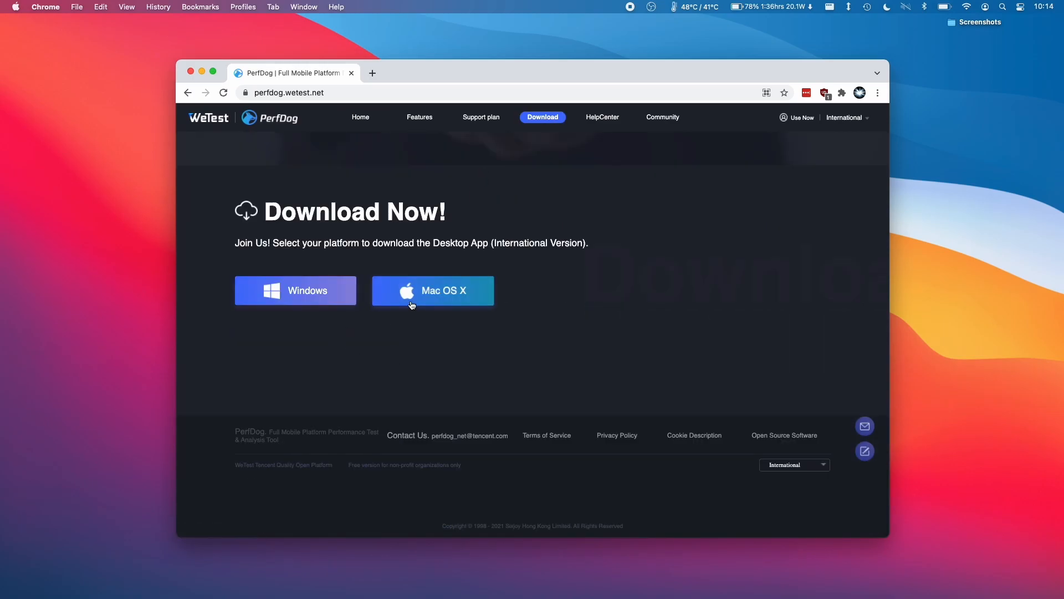
pyautogui.click(433, 290)
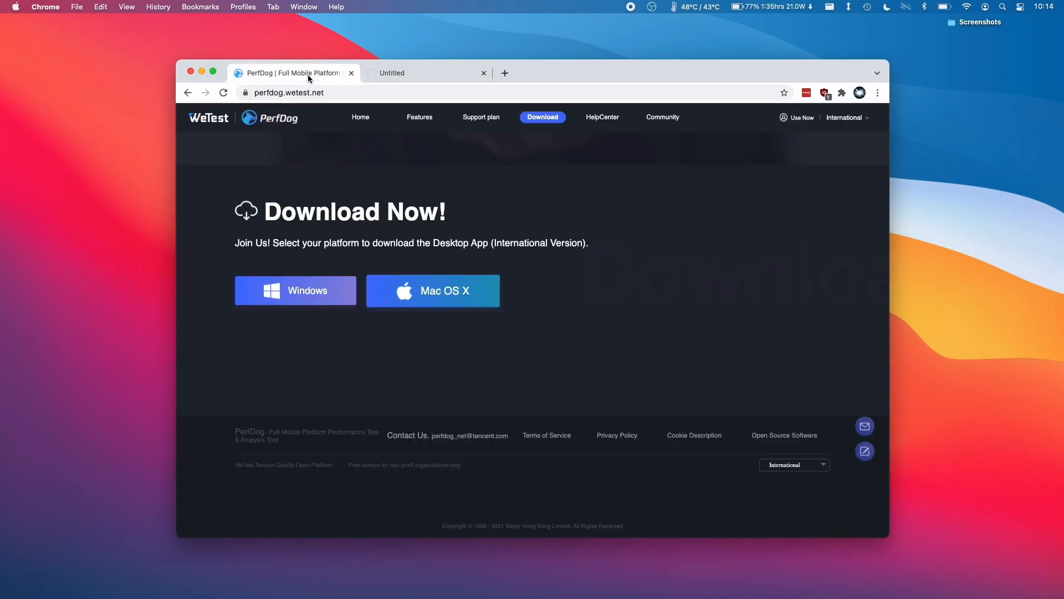
pyautogui.click(295, 291)
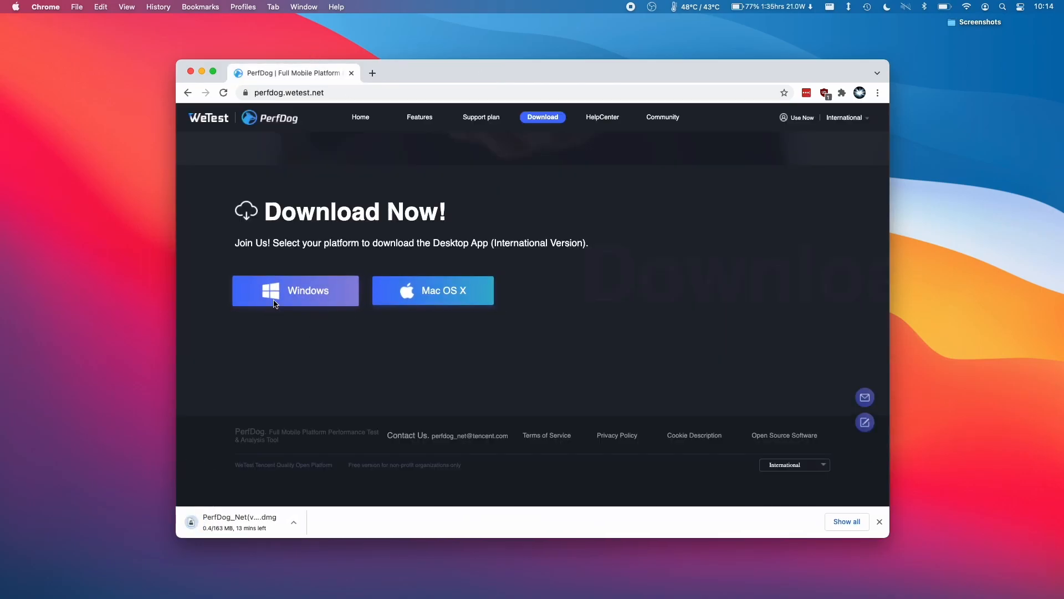
pyautogui.moveTo(314, 360)
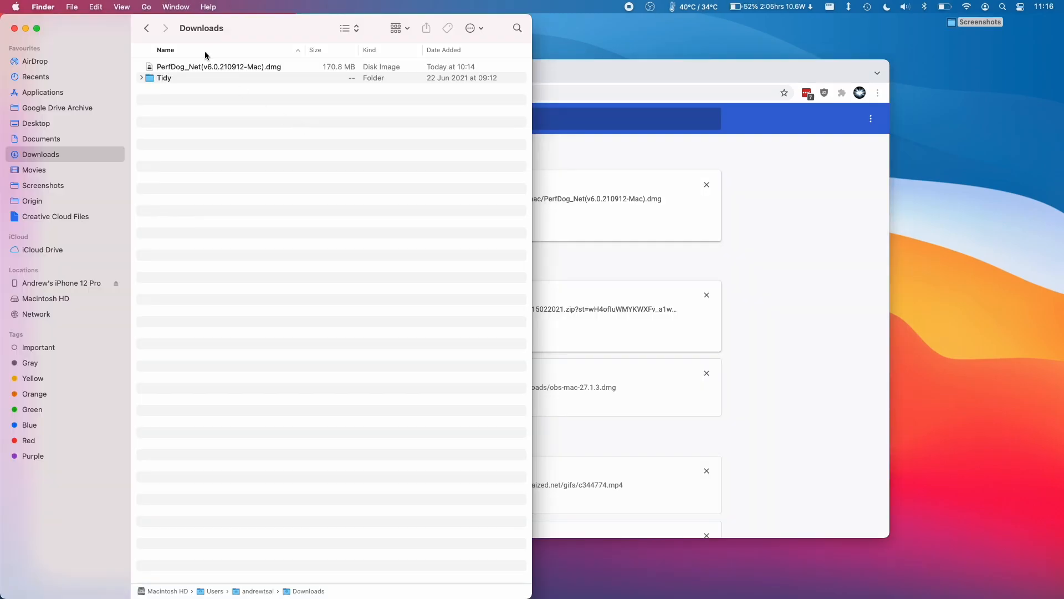
# Mount the downloaded PerfDog disk image and drag PerfDog into Applications.
pyautogui.click(218, 67)
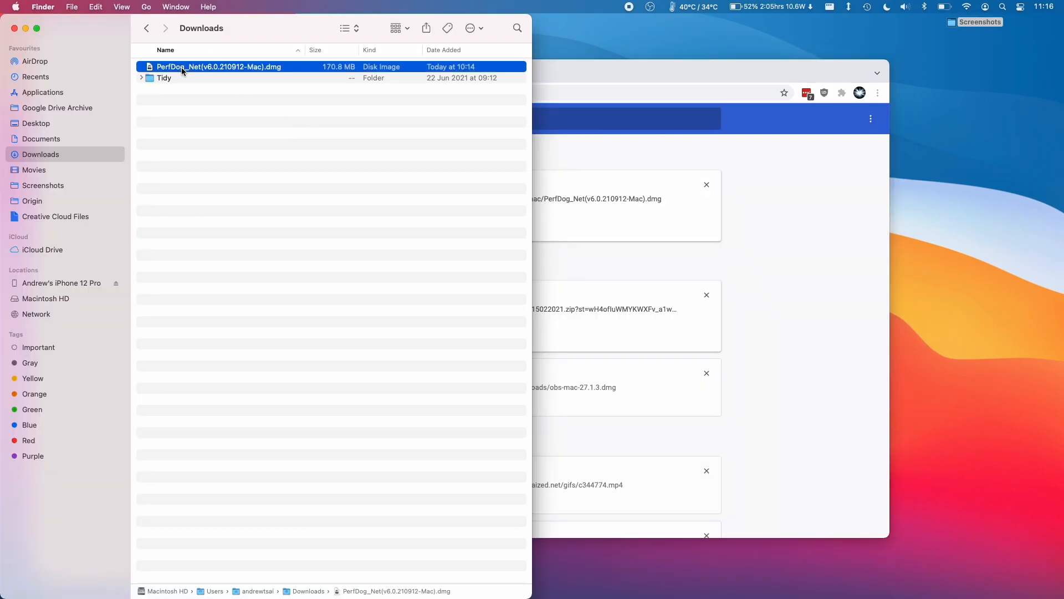
pyautogui.doubleClick(219, 66)
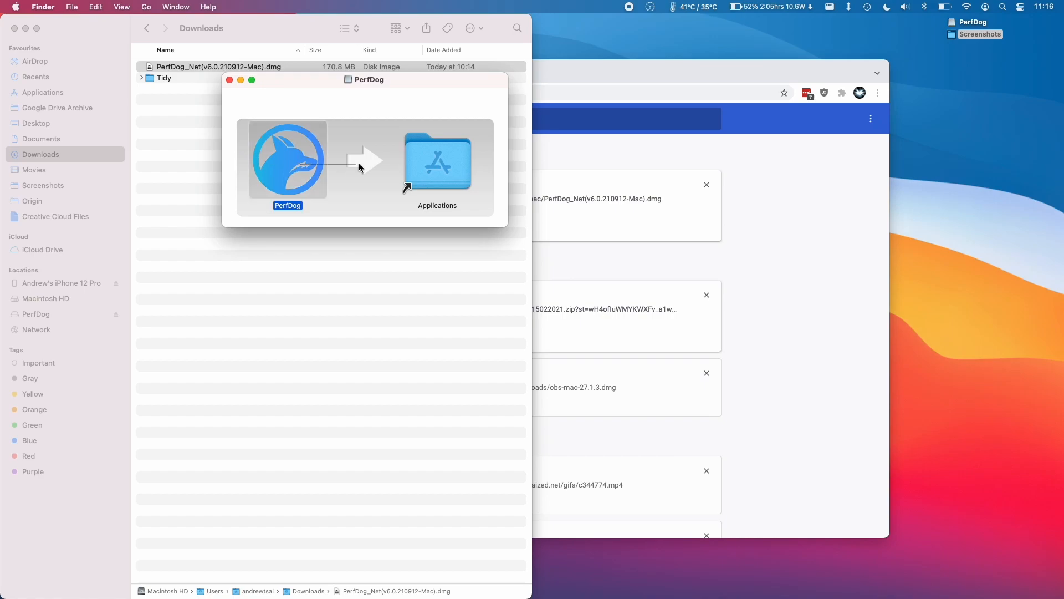
pyautogui.moveTo(288, 160); pyautogui.dragTo(405, 166)
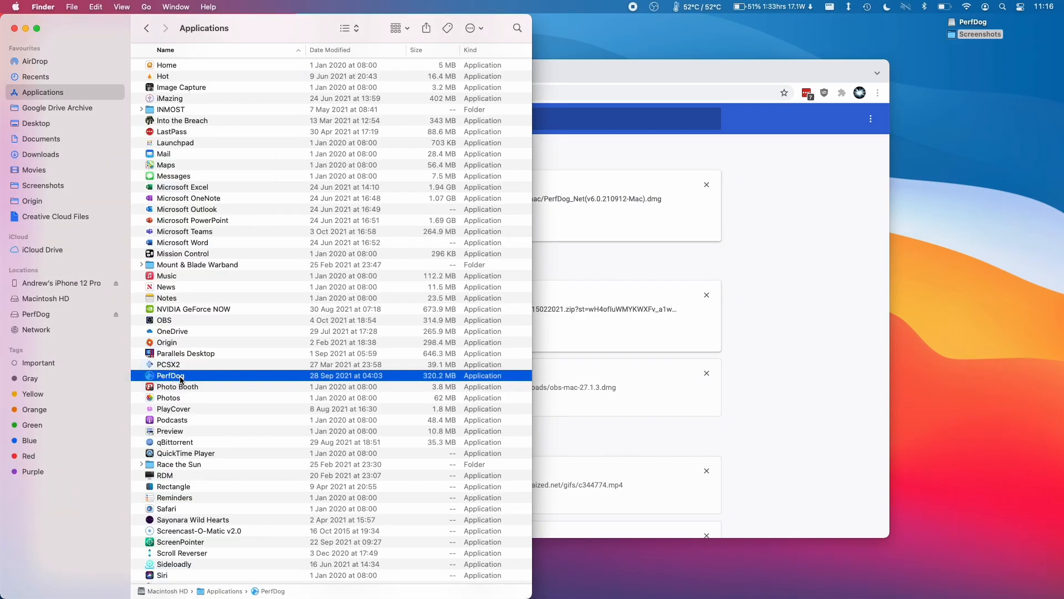
# Launch PerfDog from Applications, dismissing the downloaded-app warning, until its login window appears.
pyautogui.doubleClick(170, 375)
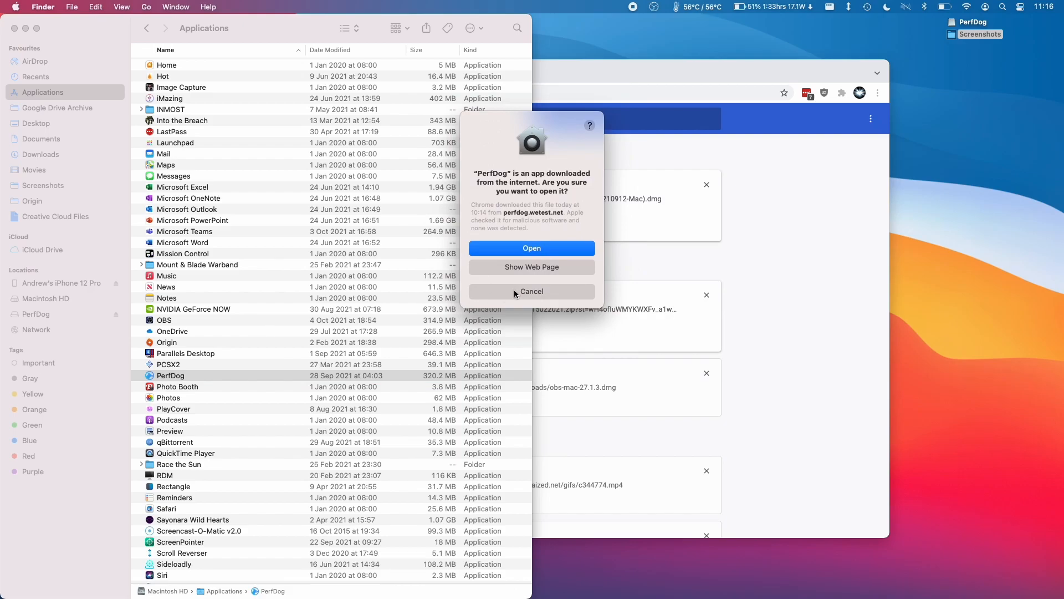
pyautogui.click(532, 291)
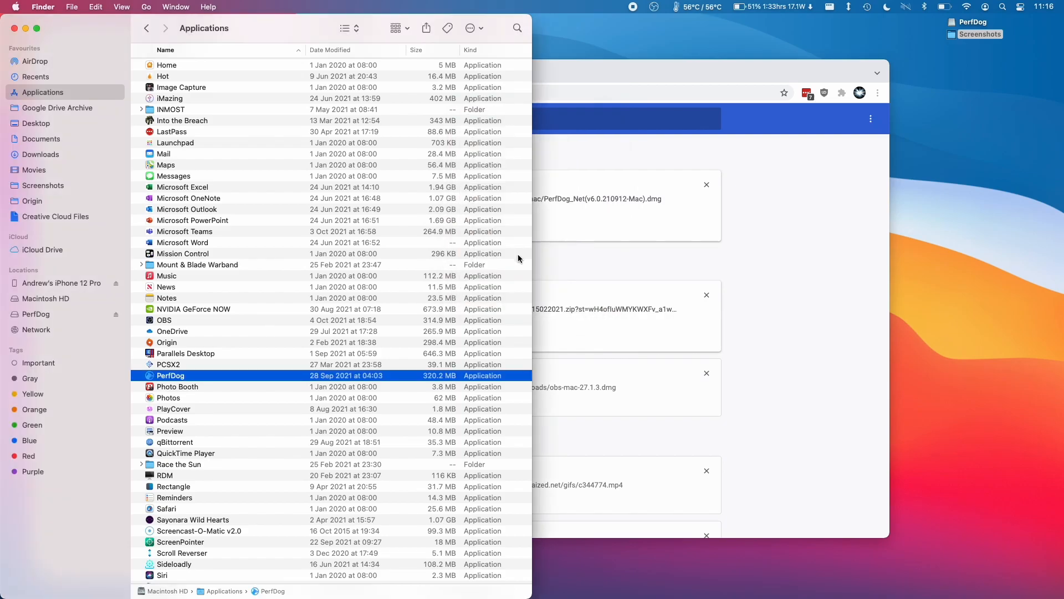
pyautogui.doubleClick(171, 376)
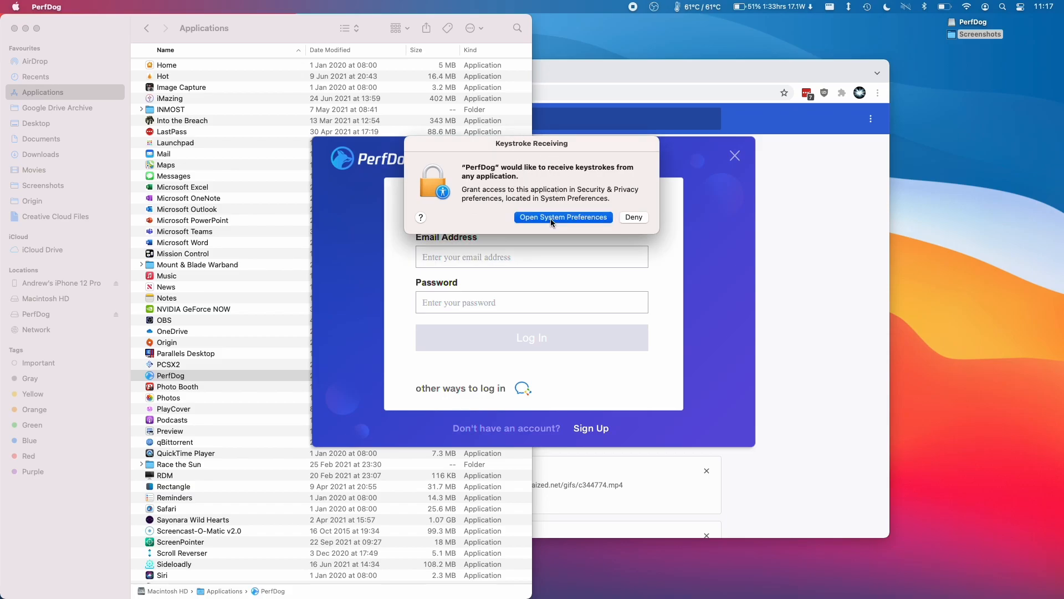
# Unlock Privacy settings, tick PerfDog under Input Monitoring, and postpone the restart.
pyautogui.click(563, 217)
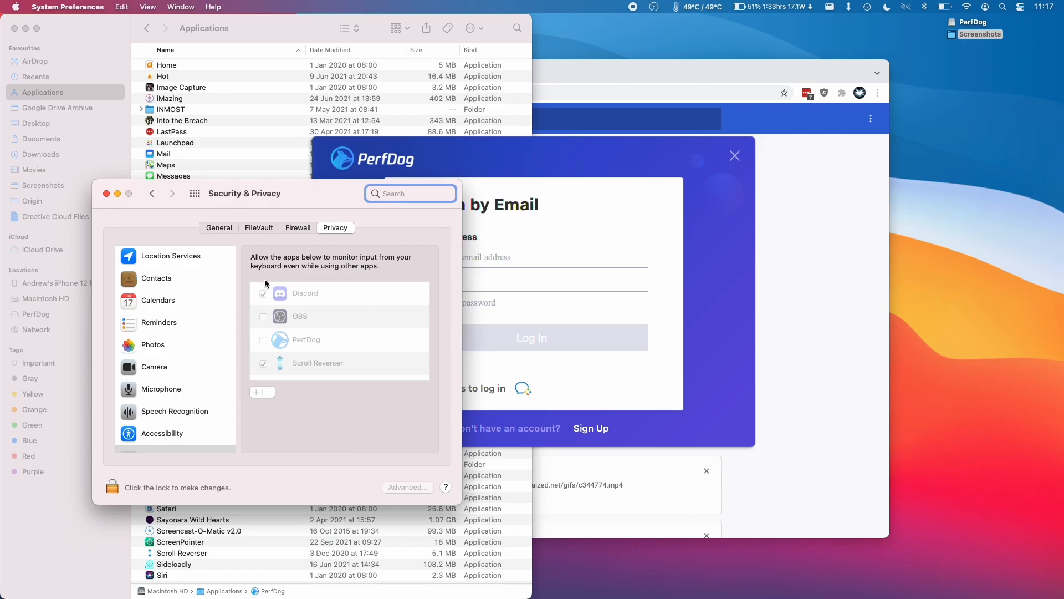
pyautogui.click(113, 487)
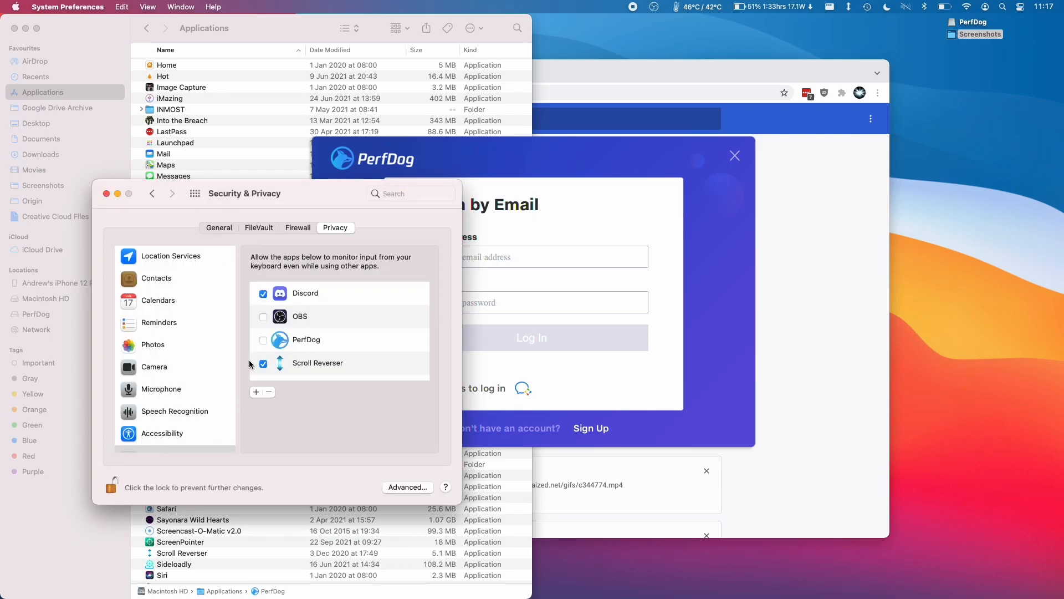
pyautogui.click(263, 340)
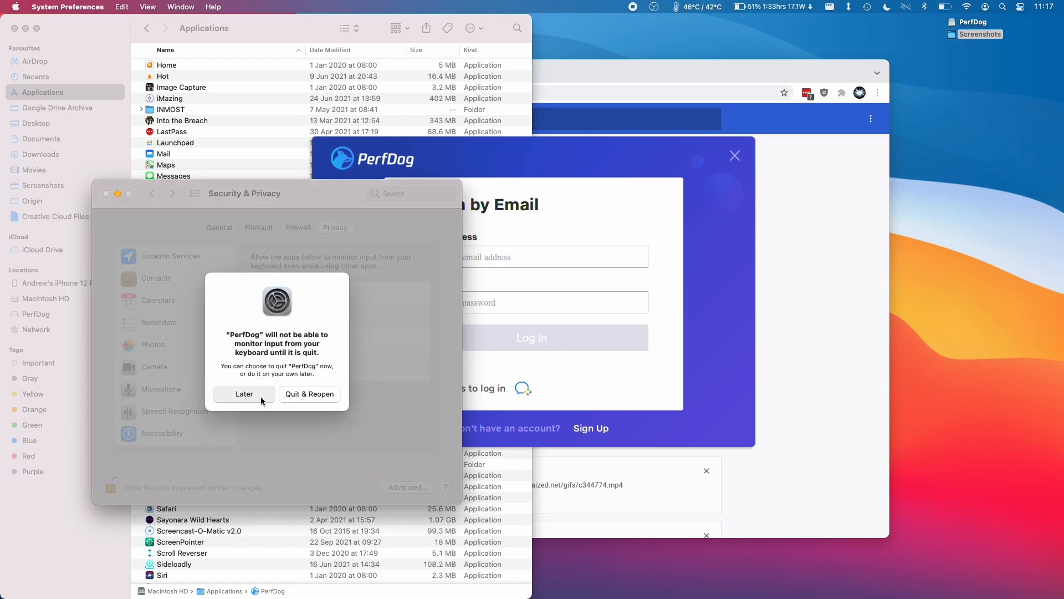
pyautogui.click(244, 394)
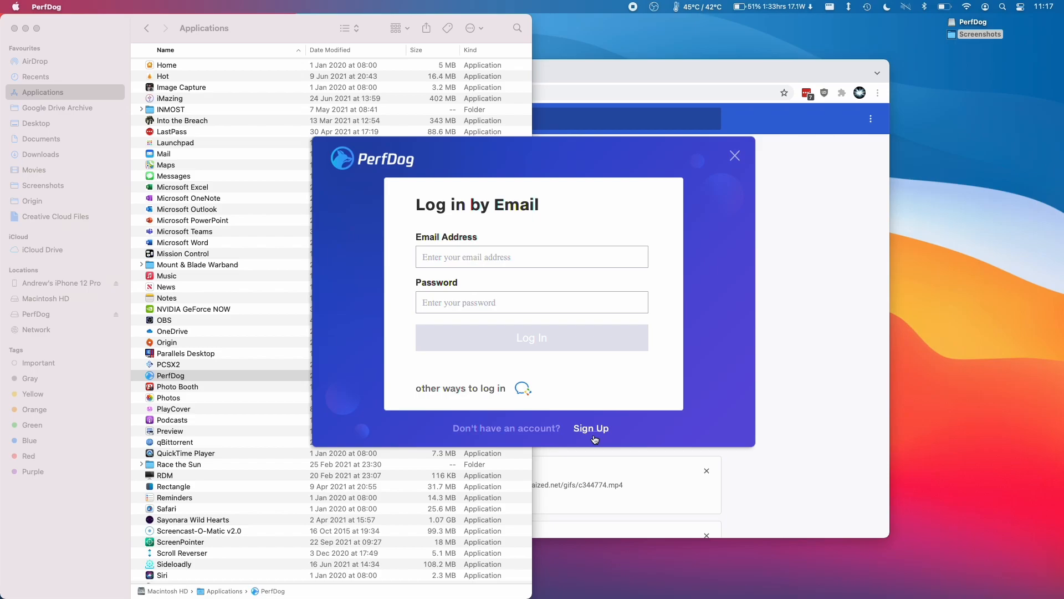
# Sign up to get past PerfDog's login into the main monitoring window.
pyautogui.click(591, 427)
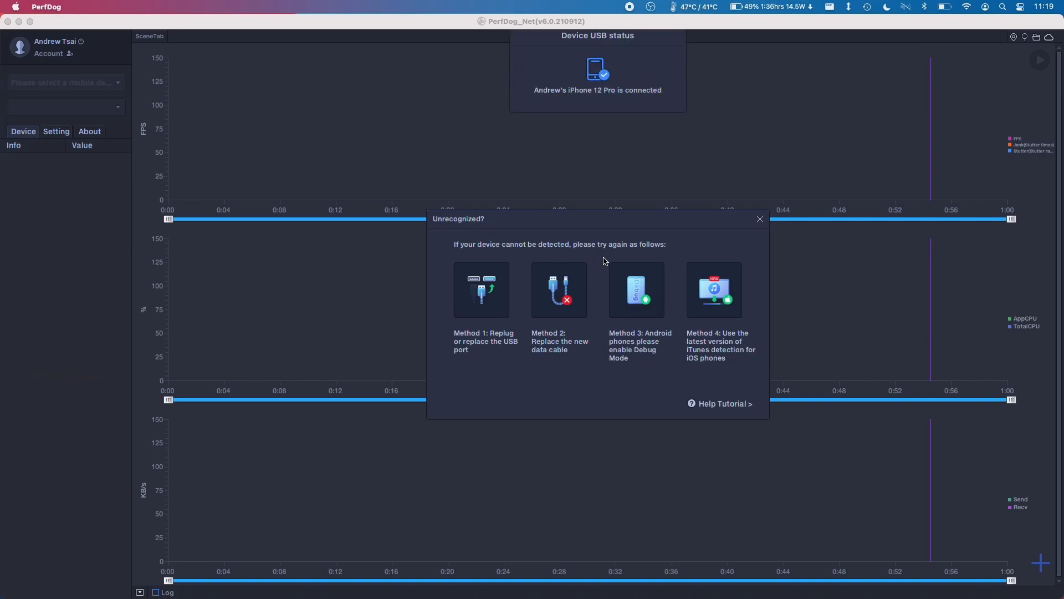
pyautogui.moveTo(699, 167)
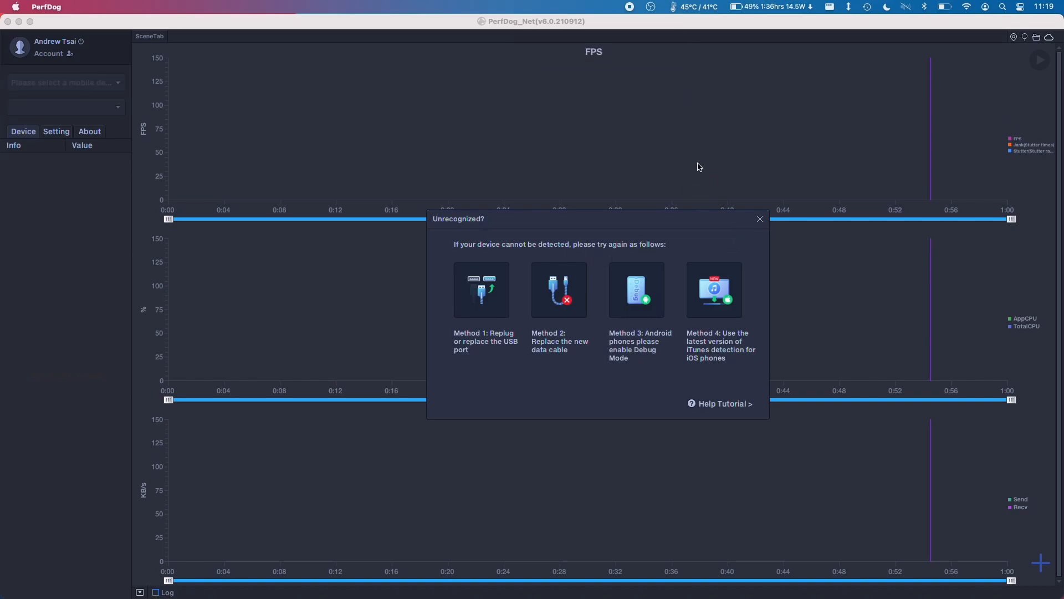
# Select the connected iPhone, search the app list for 'g' and start profiling Genshin Impact.
pyautogui.click(760, 219)
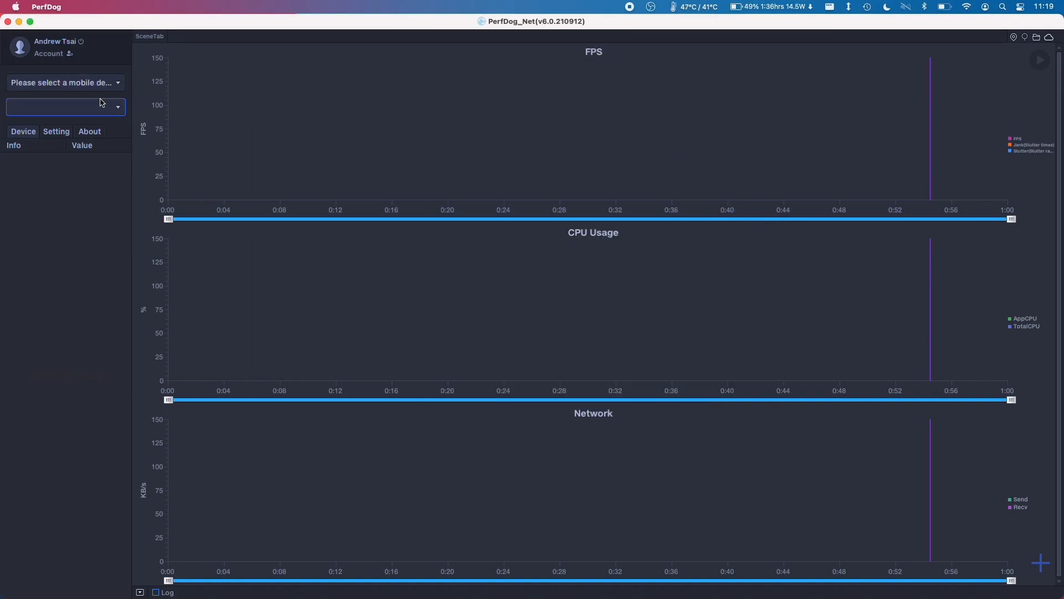
pyautogui.click(61, 82)
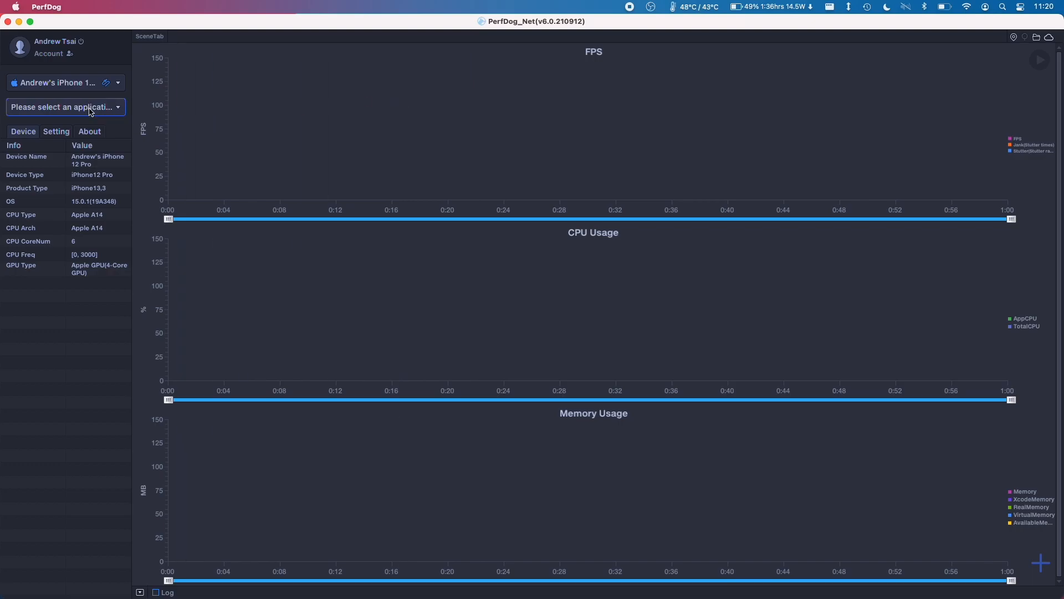
pyautogui.click(65, 106)
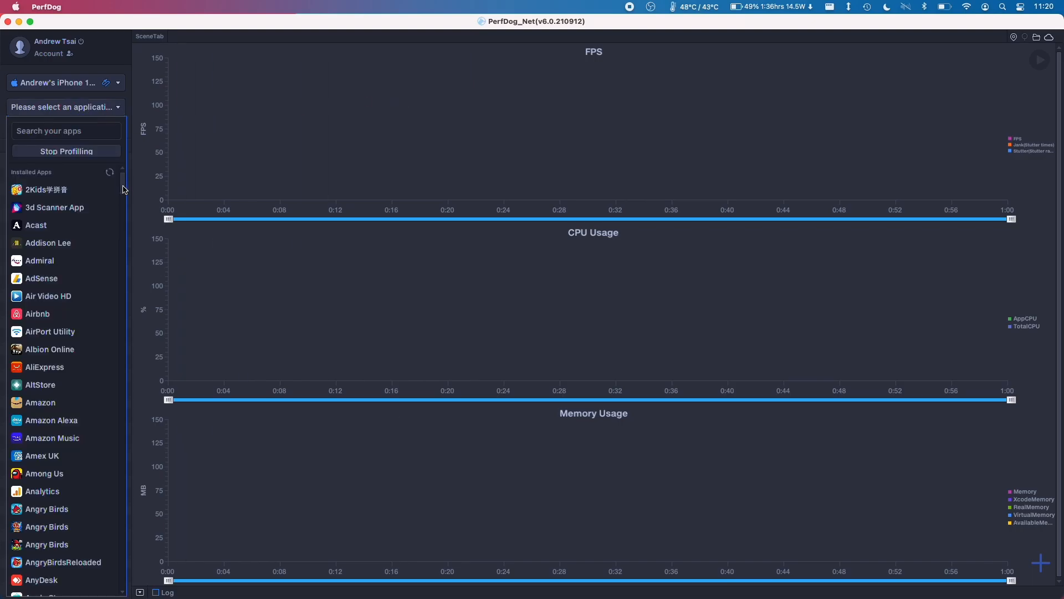
pyautogui.write('g')
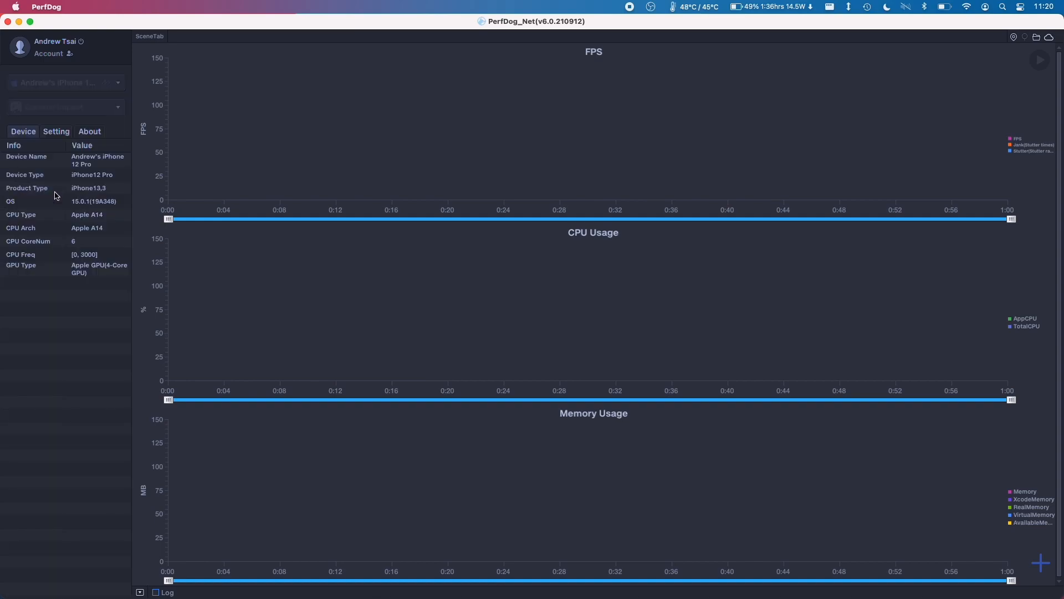
pyautogui.click(1039, 60)
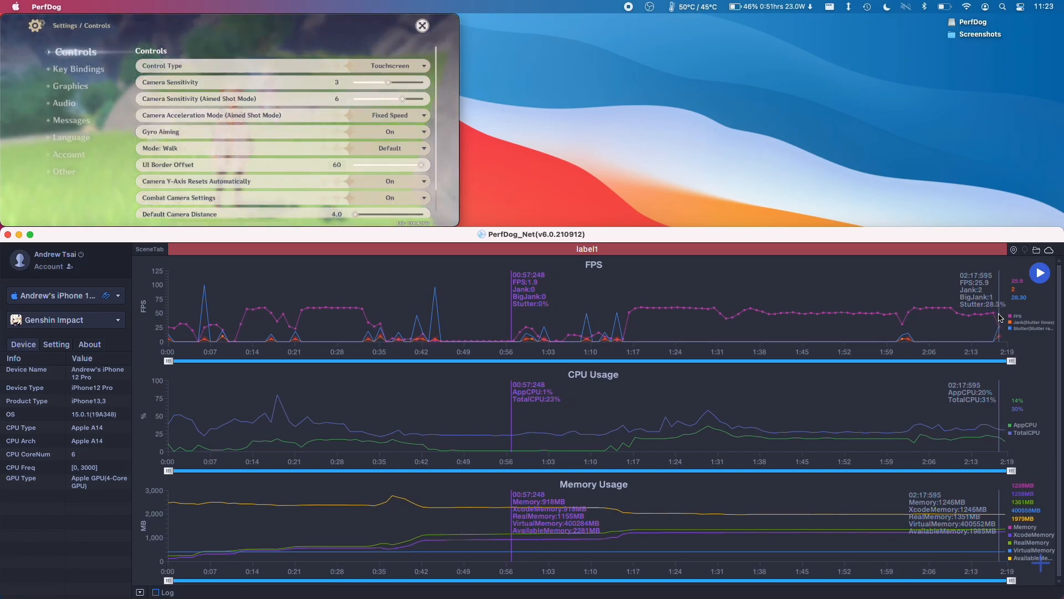
# Bring up the game's Graphics settings in the mirrored window and scroll through them while recording.
pyautogui.click(76, 86)
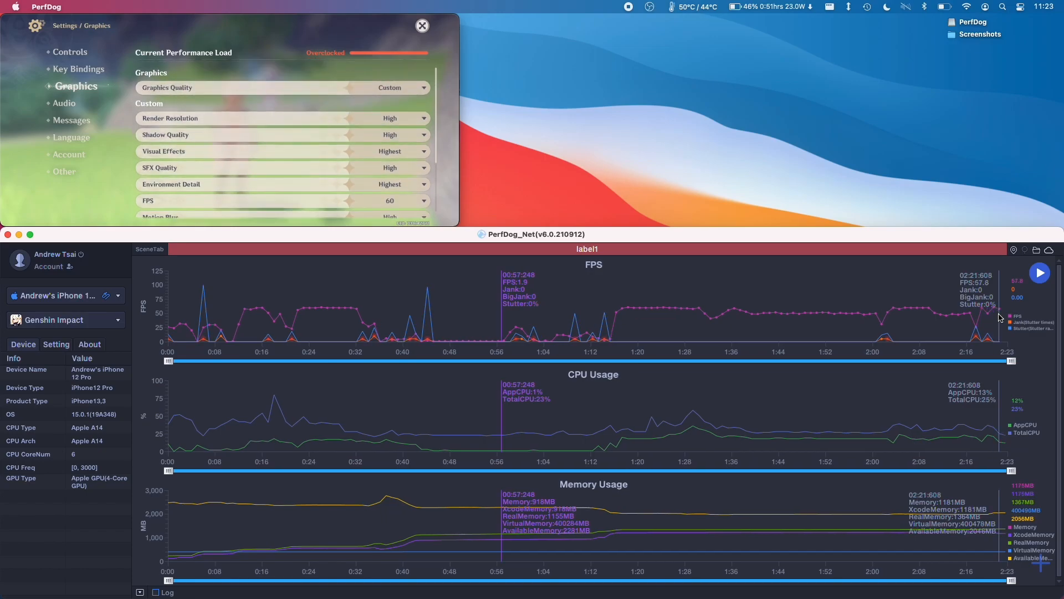
pyautogui.scroll(-3)
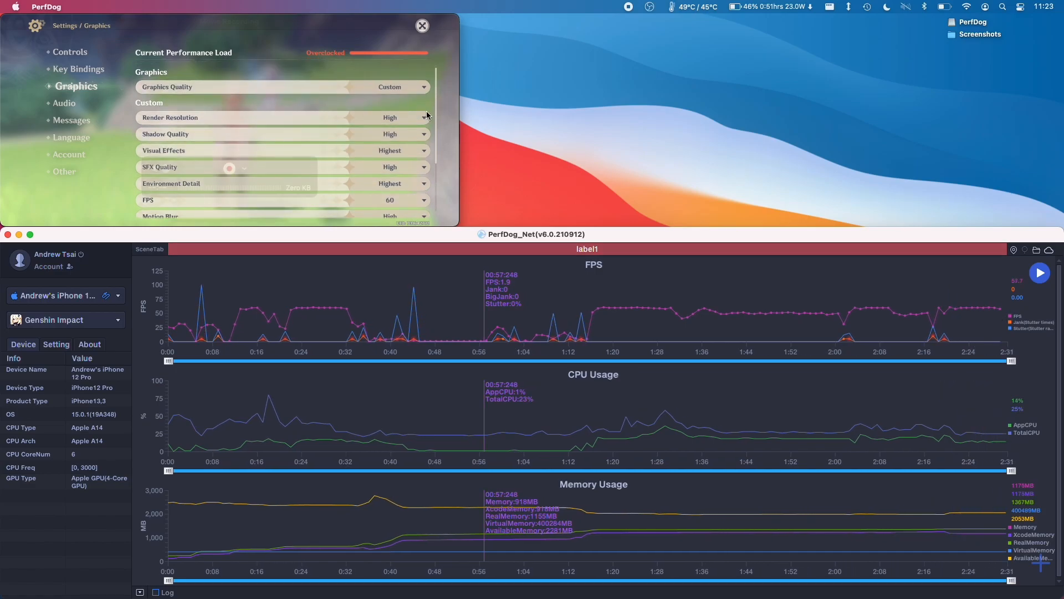
pyautogui.moveTo(594, 94)
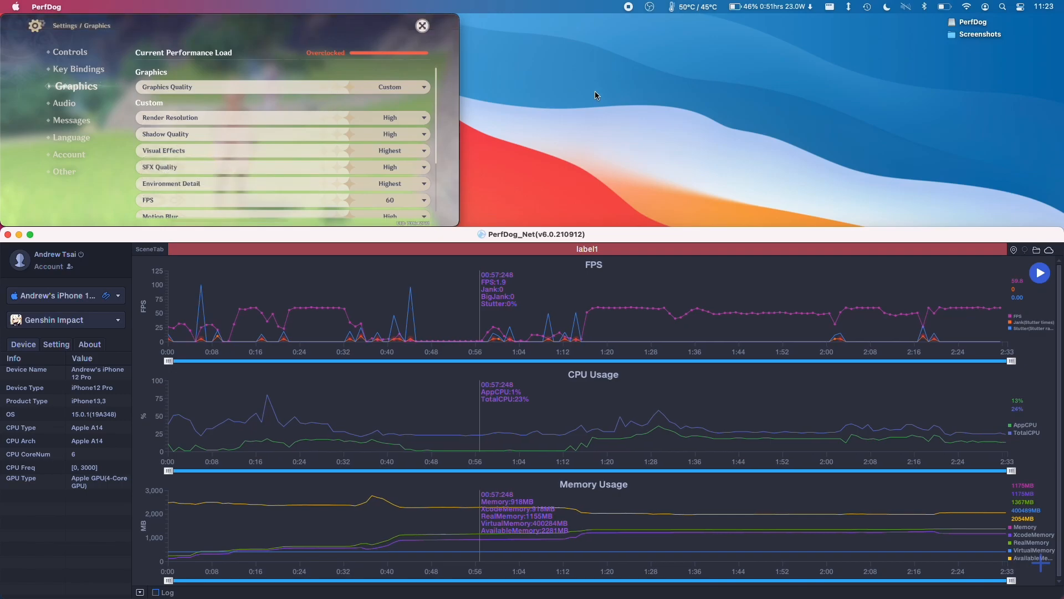
pyautogui.scroll(-3)
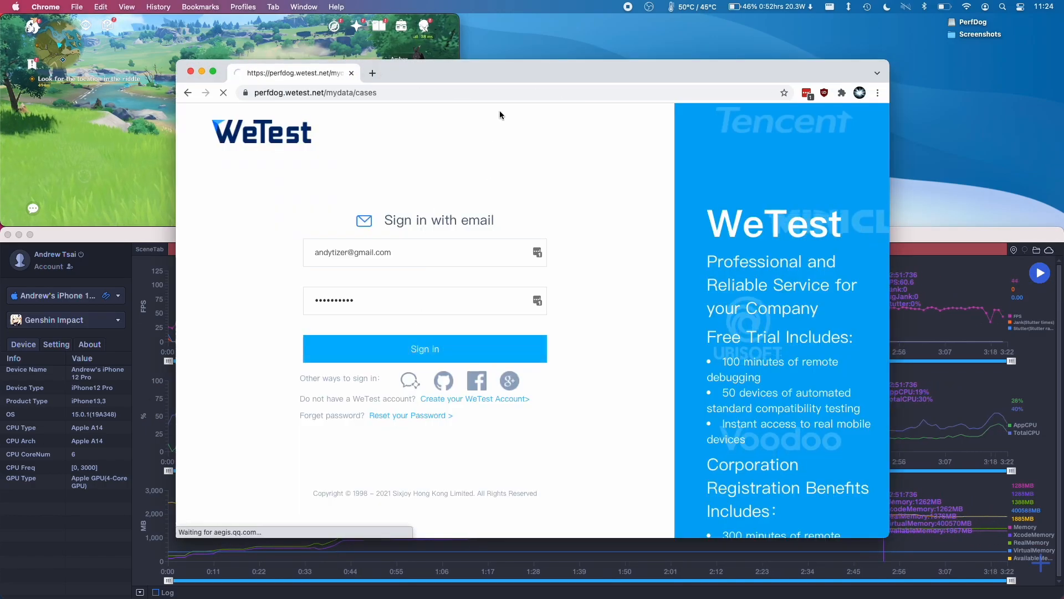
# Sign in on the WeTest saved data cases page with the filled-in credentials.
pyautogui.click(424, 348)
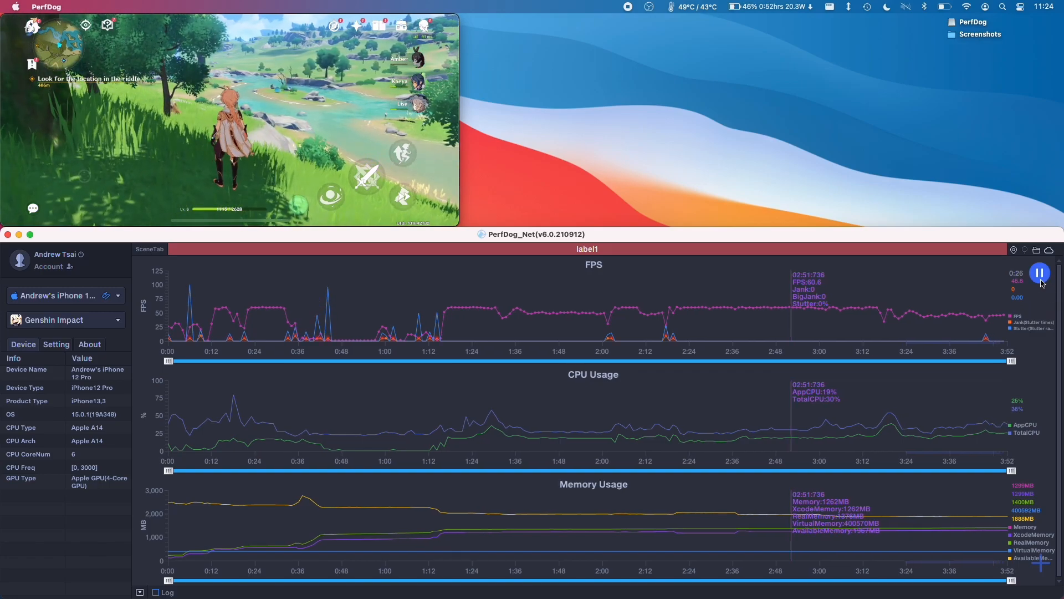
# Stop the Genshin Impact recording and confirm saving with Upload ticked.
pyautogui.click(1040, 273)
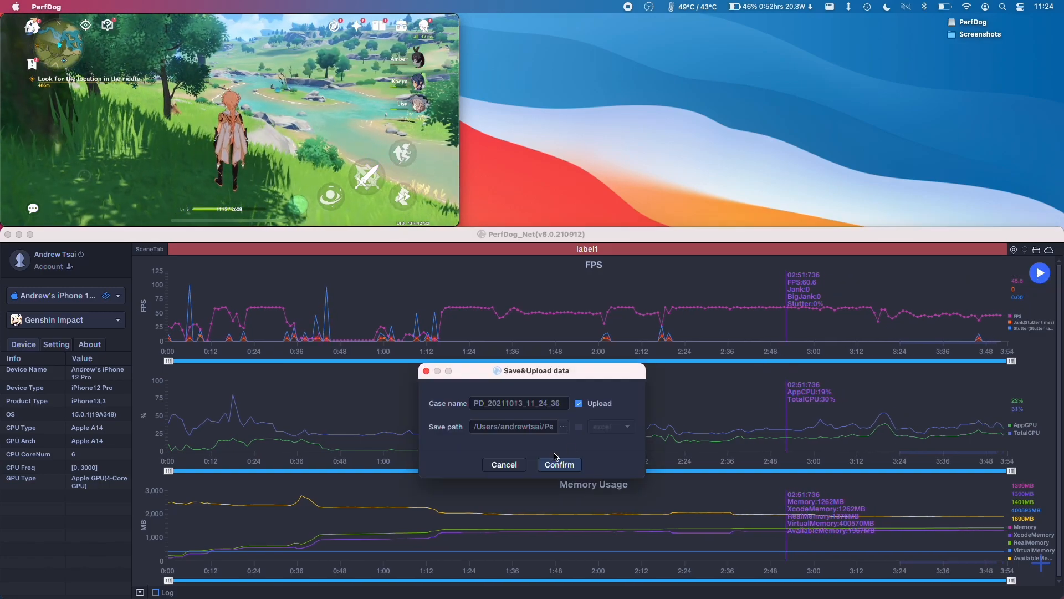
pyautogui.click(558, 465)
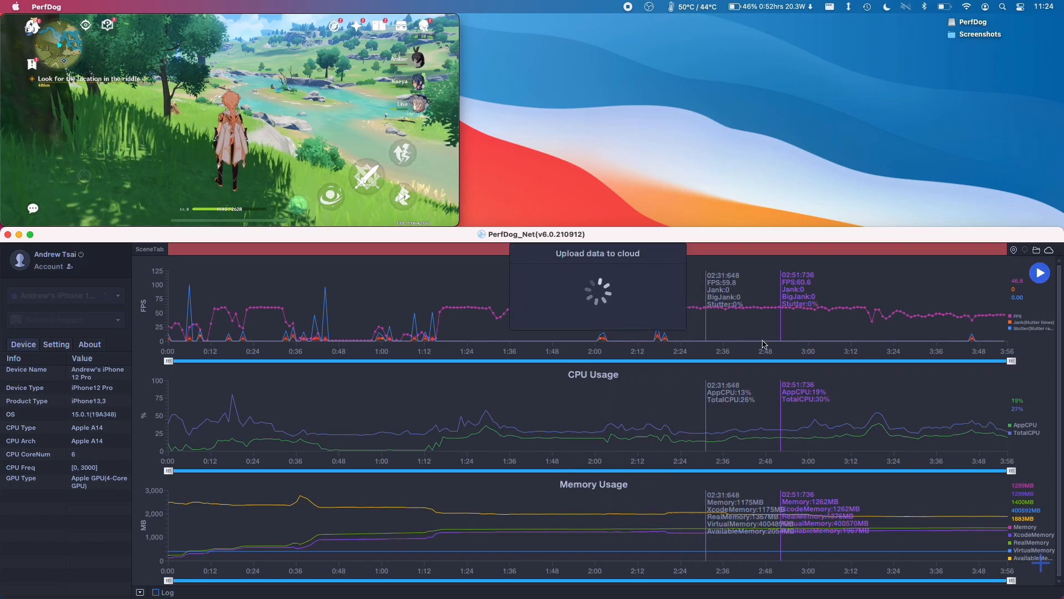